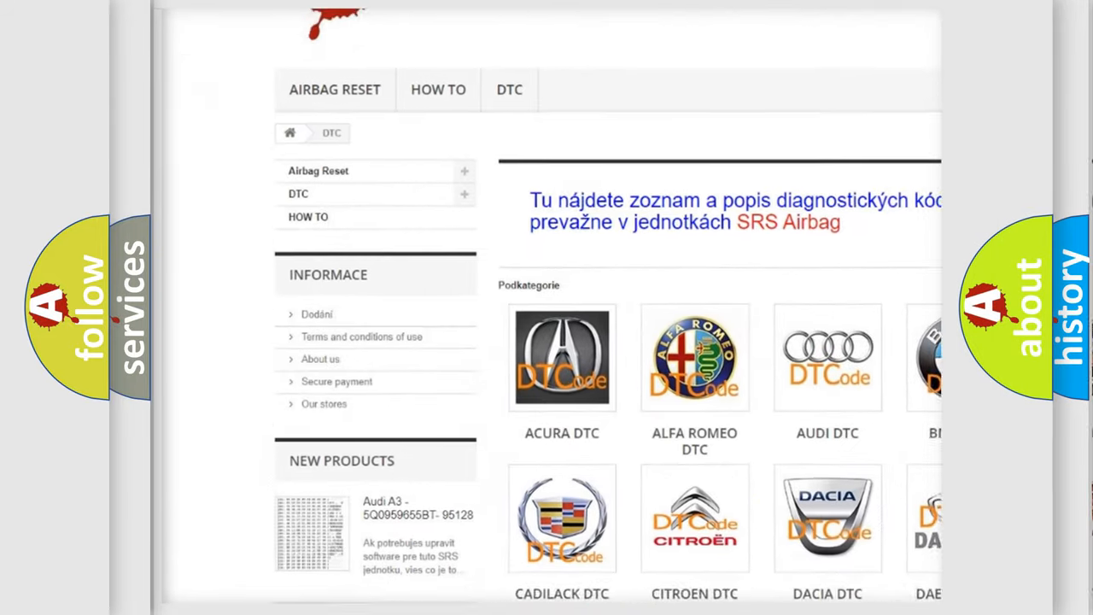
scroll(down, 3)
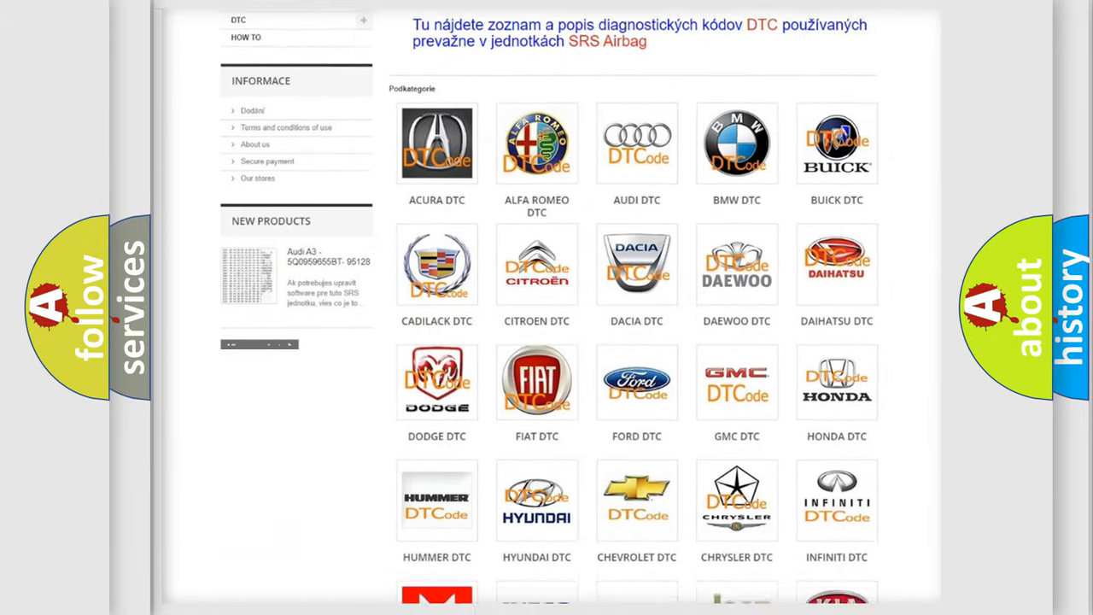
scroll(down, 3)
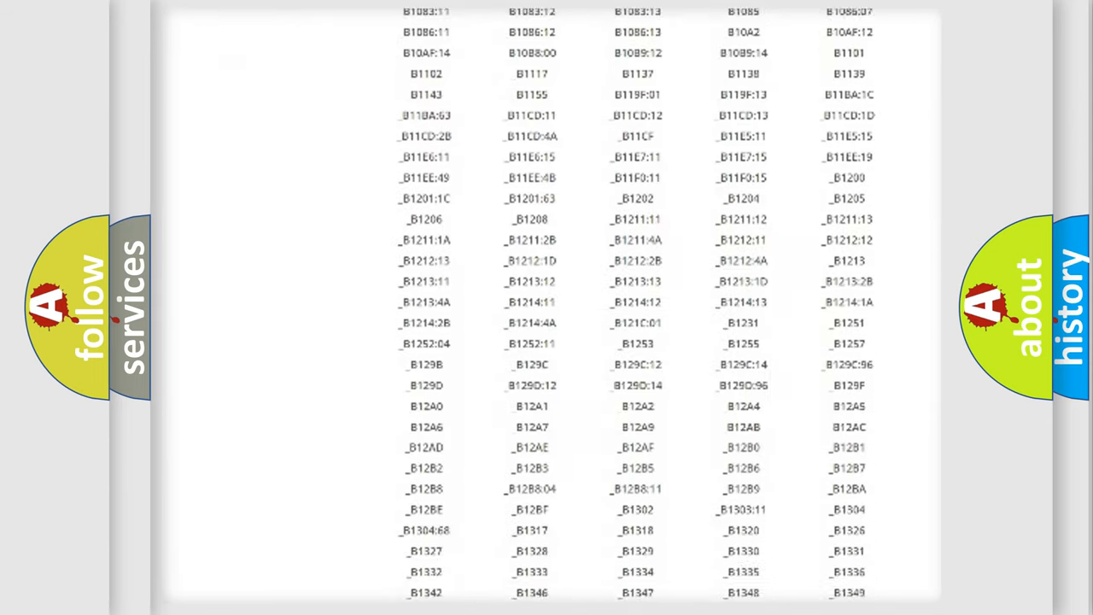
scroll(down, 3)
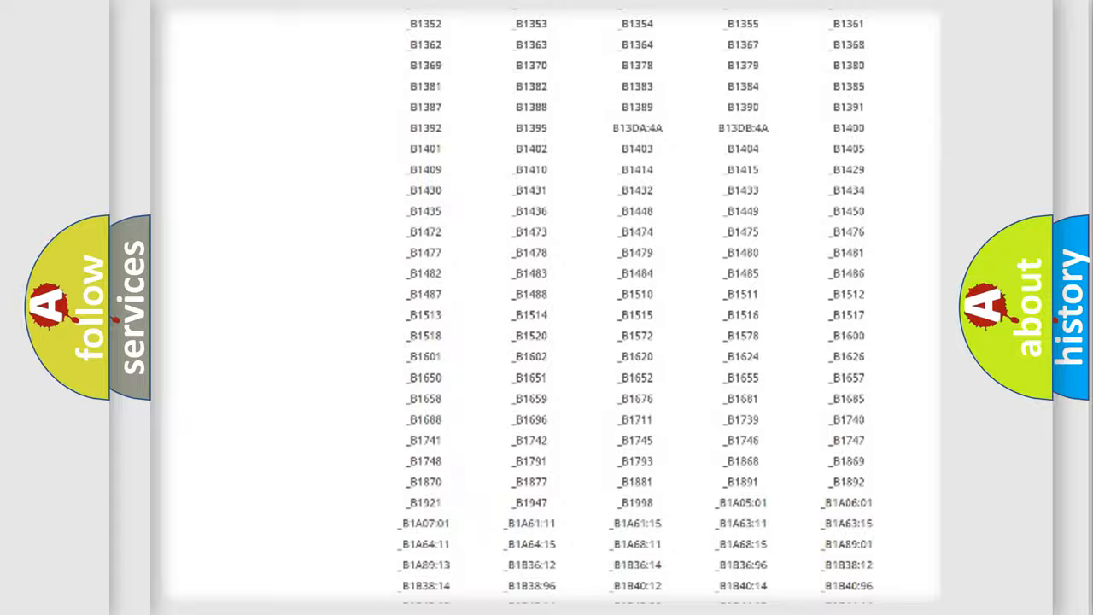